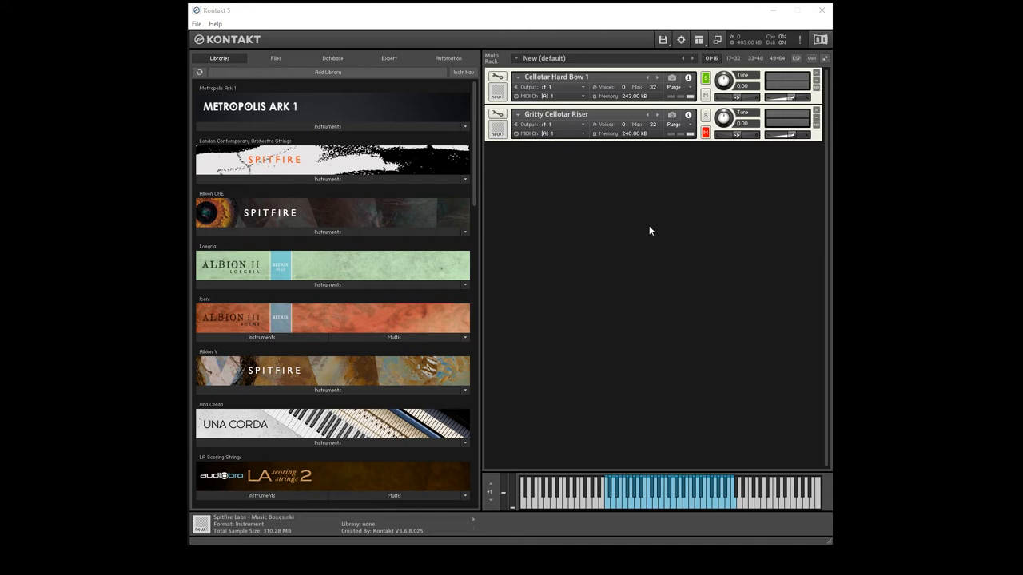
mouse_move(648, 224)
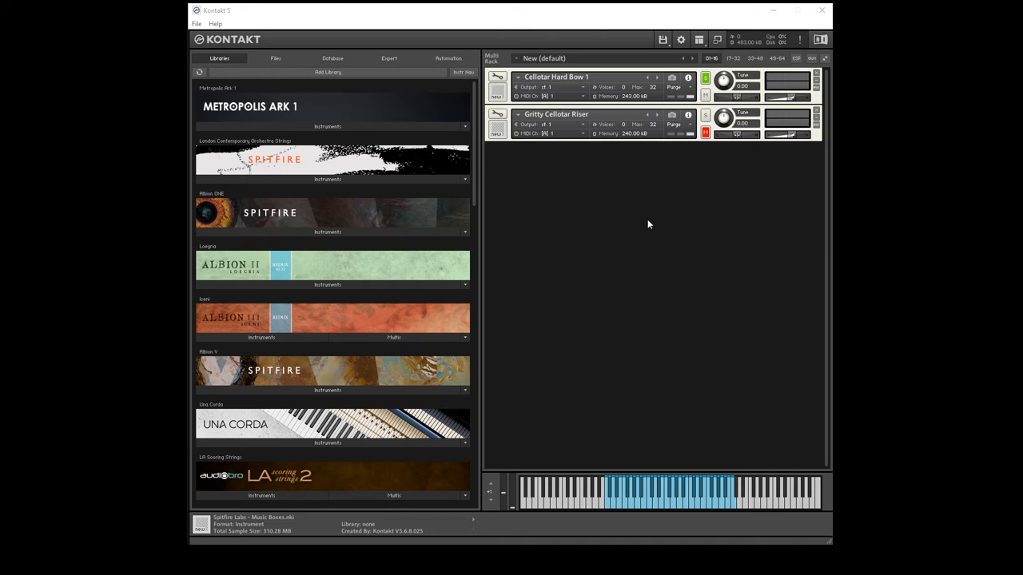